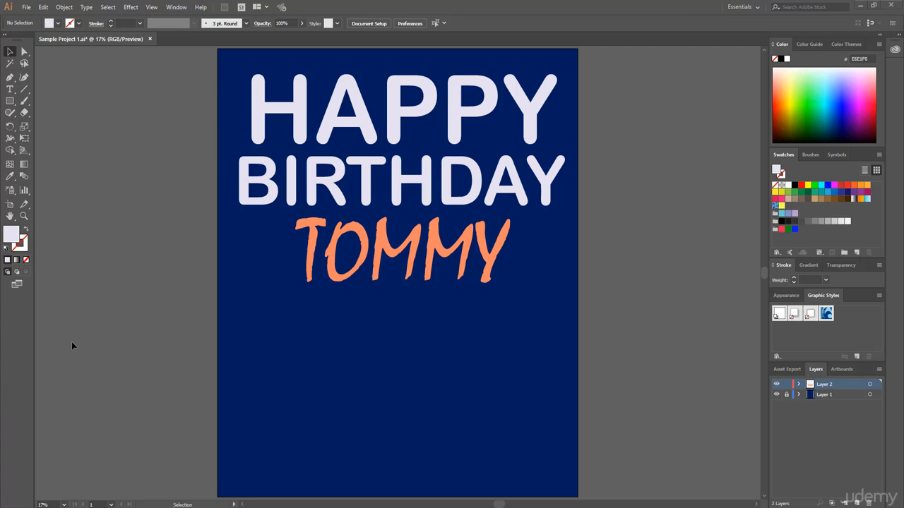
pyautogui.moveTo(78, 346)
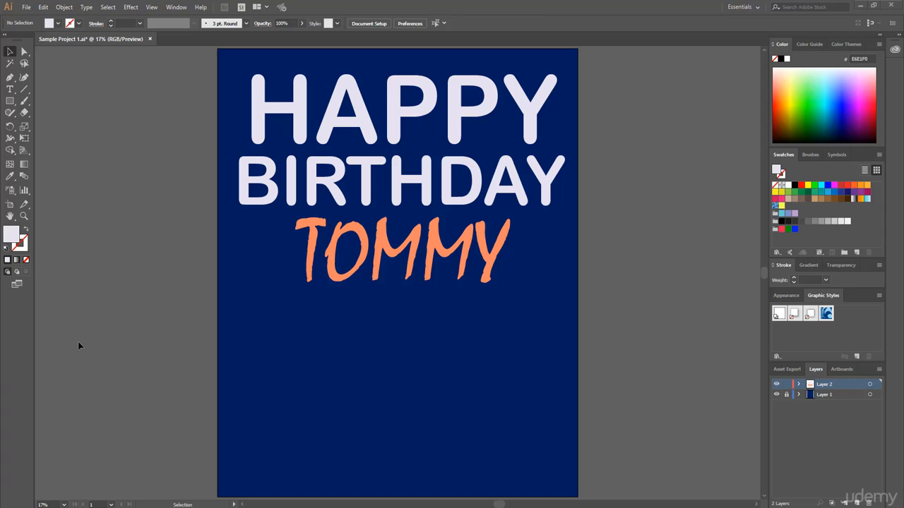
pyautogui.moveTo(100, 343)
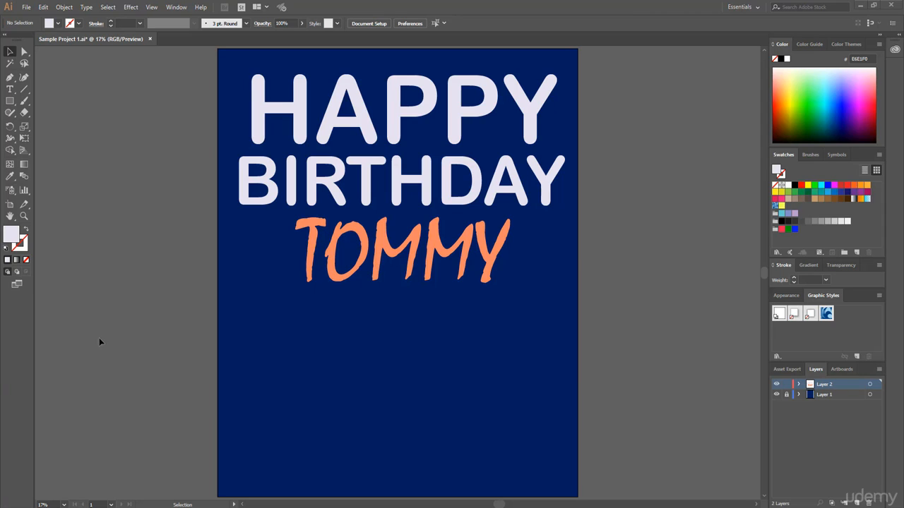
pyautogui.moveTo(183, 351)
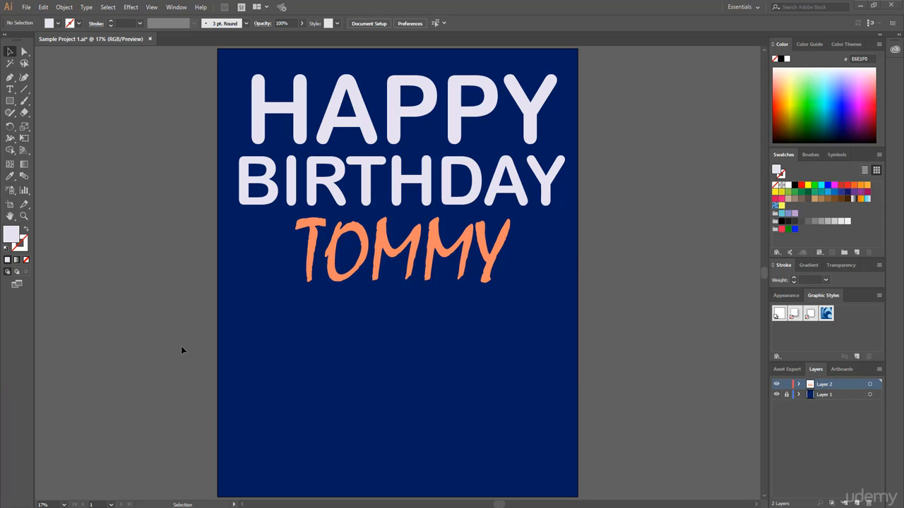
pyautogui.moveTo(177, 323)
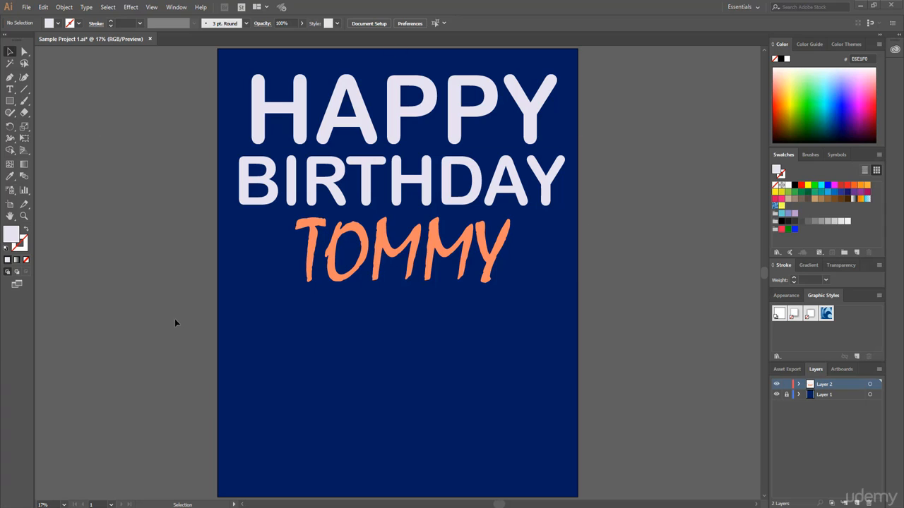
pyautogui.moveTo(117, 379)
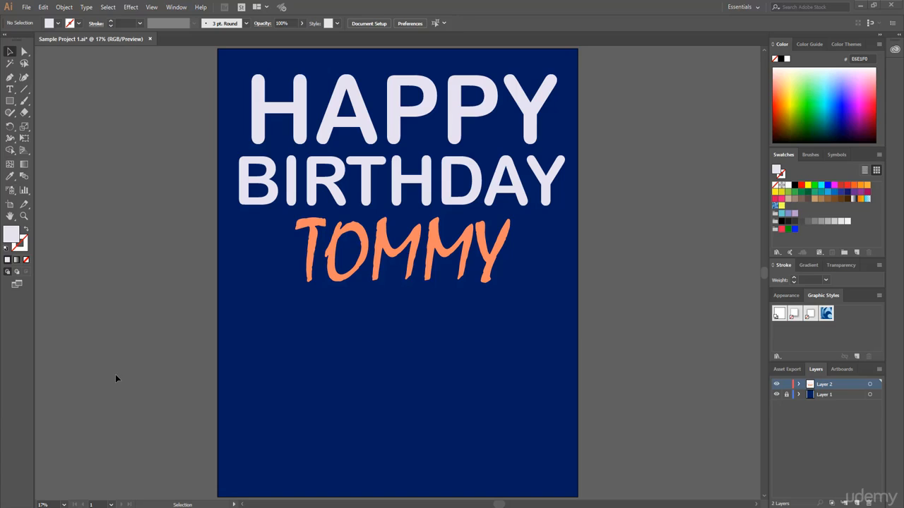
# Set Save As to the Desktop as 'Happy Birthday T-shirt.ai' in Adobe Illustrator format
pyautogui.click(26, 7)
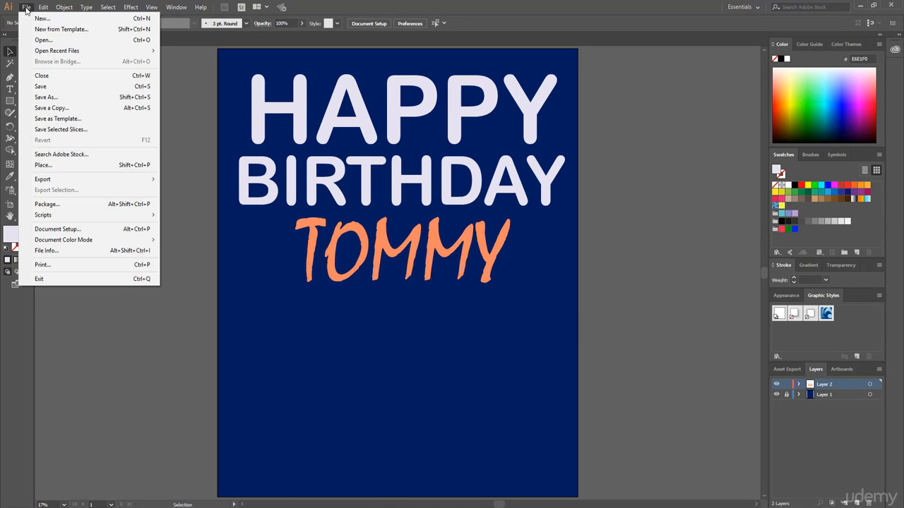
pyautogui.click(45, 97)
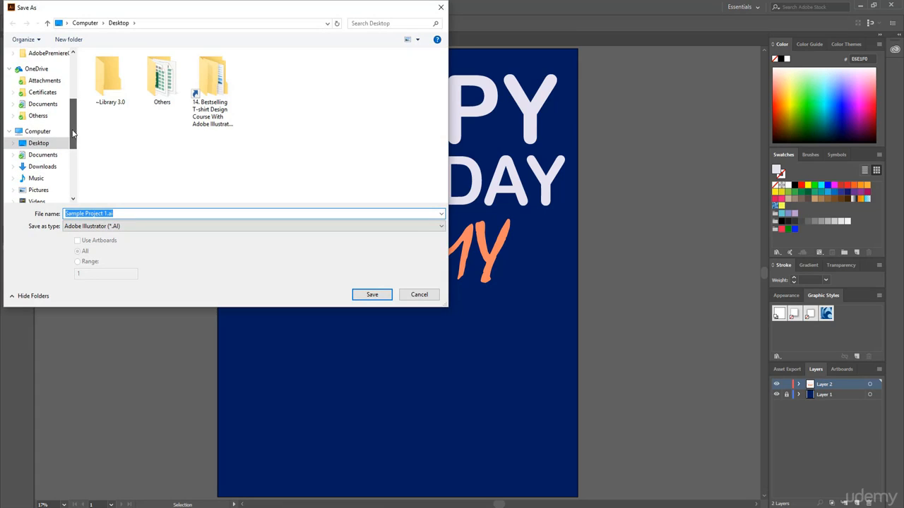
pyautogui.click(38, 143)
pyautogui.write('Happy Birthday T-shirt')
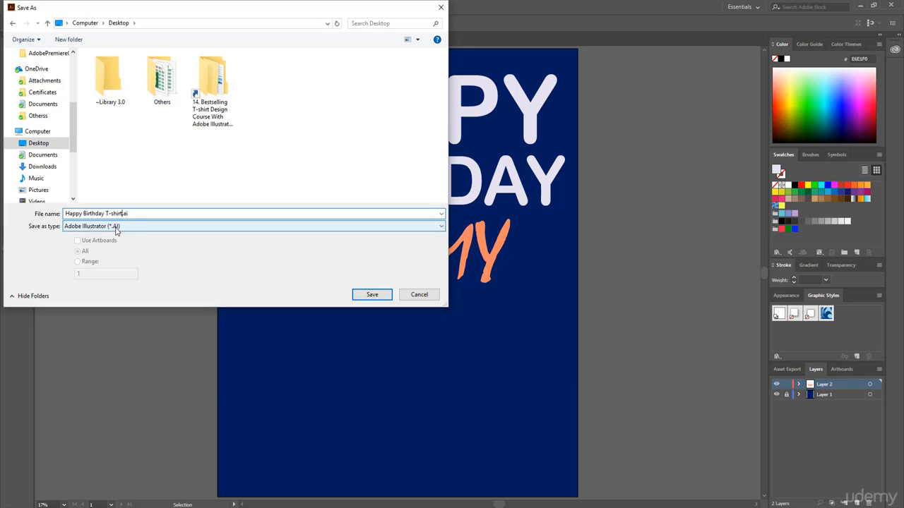
pyautogui.click(437, 226)
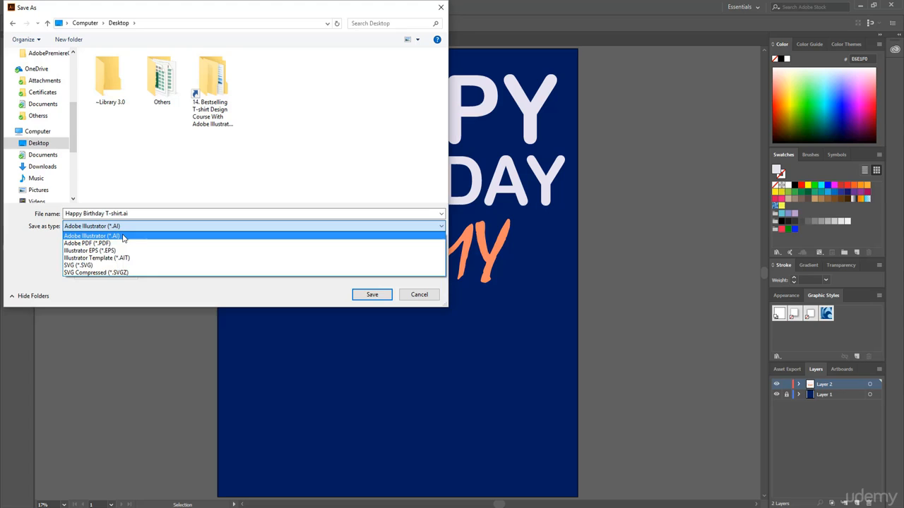
pyautogui.click(92, 235)
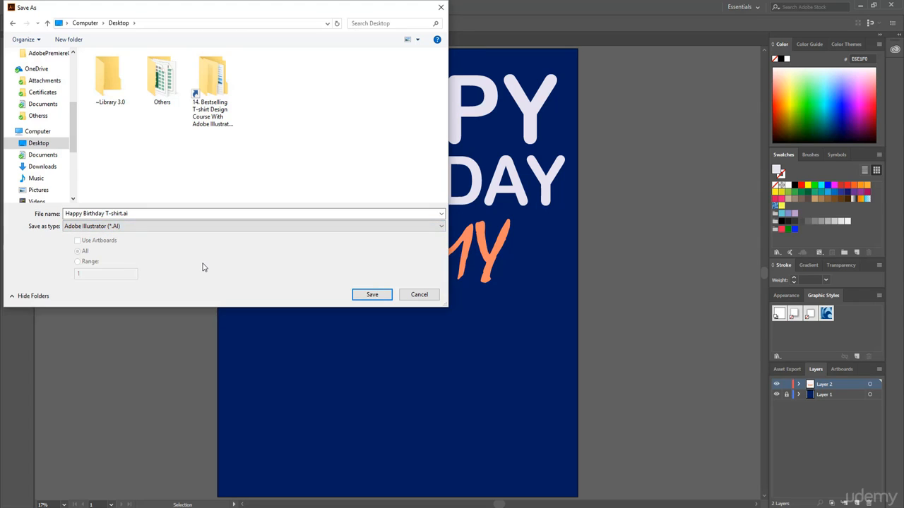
pyautogui.moveTo(372, 294)
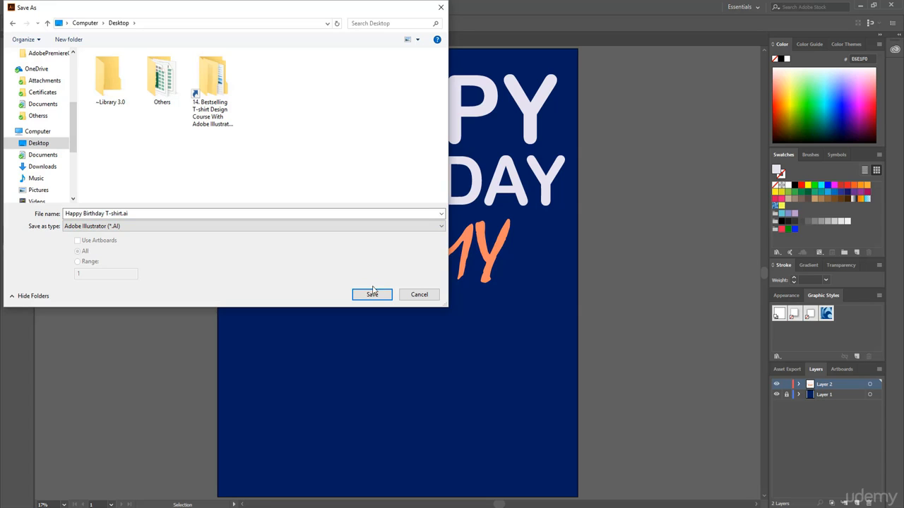
# Save the file and accept the default Illustrator CC options
pyautogui.click(372, 295)
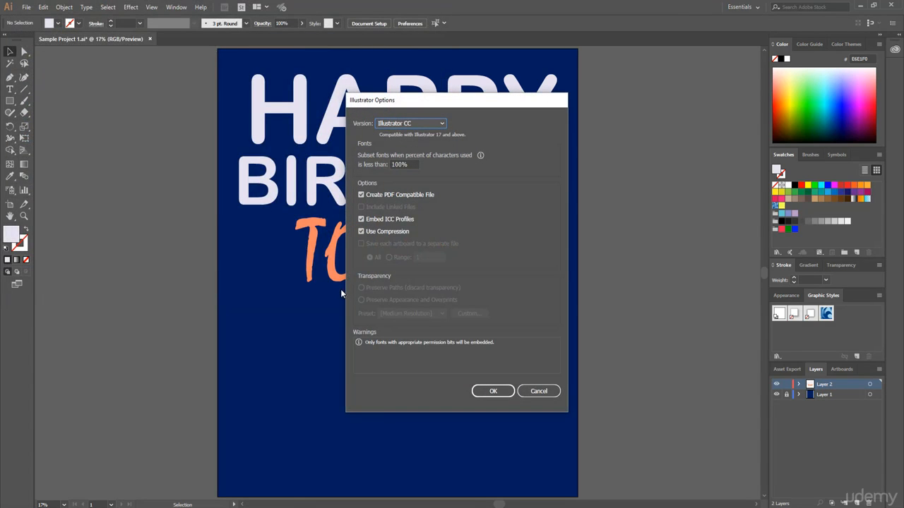
pyautogui.moveTo(388, 104)
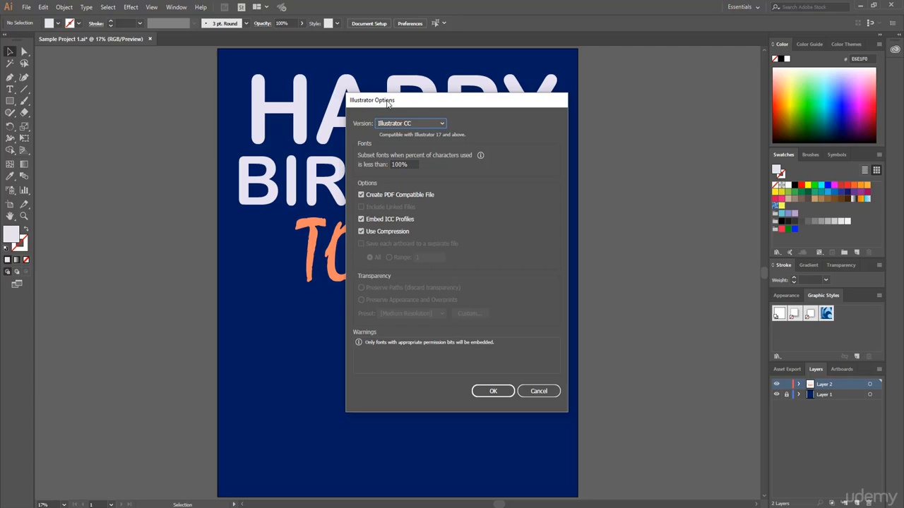
pyautogui.moveTo(433, 378)
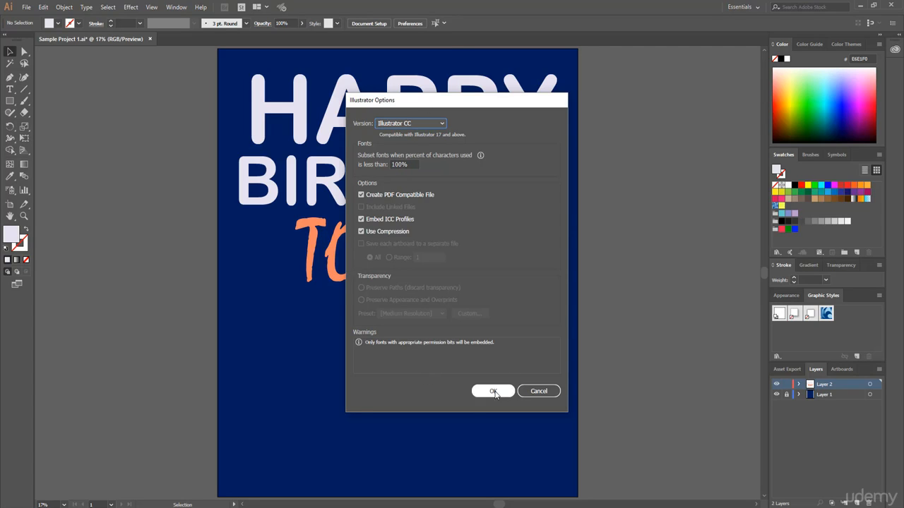
pyautogui.click(493, 391)
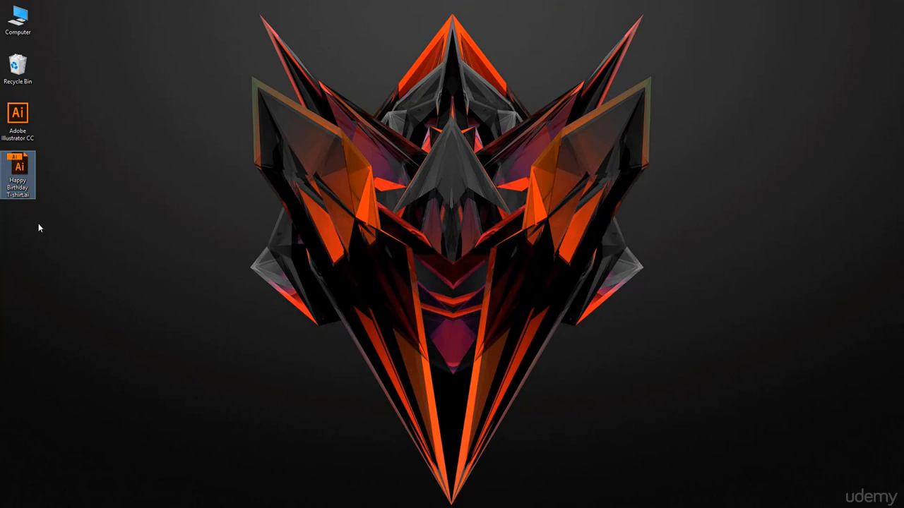
pyautogui.moveTo(40, 250)
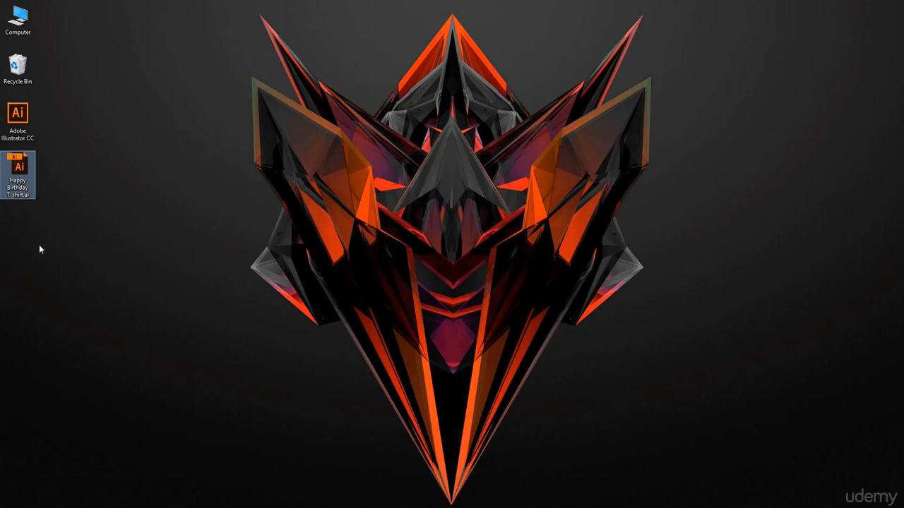
pyautogui.moveTo(286, 419)
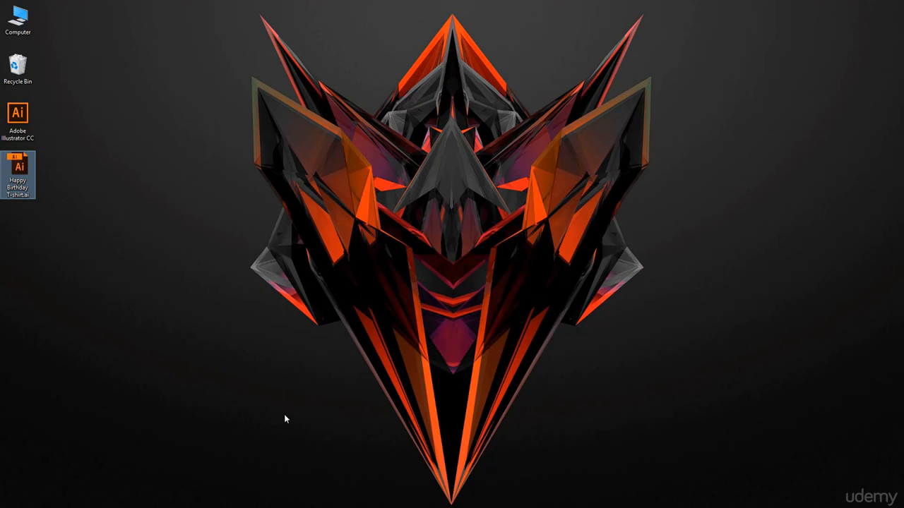
# Reopen 'Happy Birthday T-shirt.ai' from its desktop icon
pyautogui.doubleClick(17, 162)
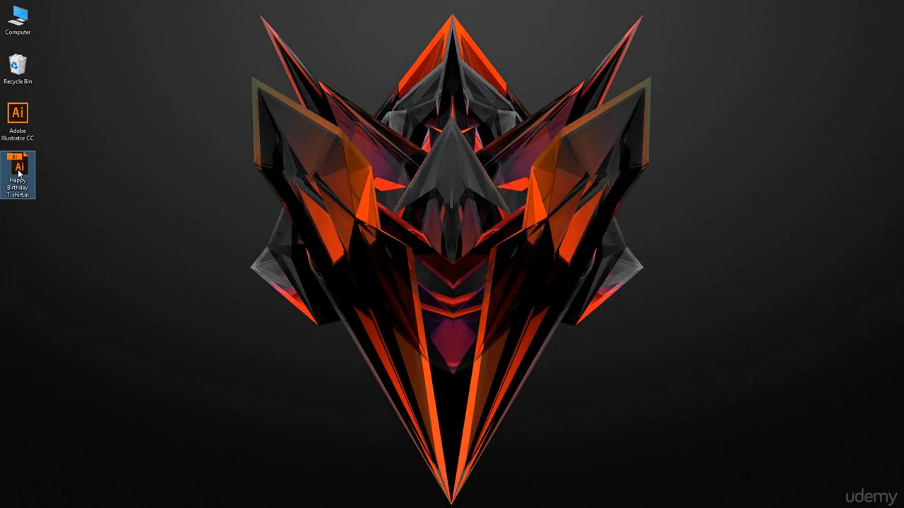
pyautogui.doubleClick(17, 166)
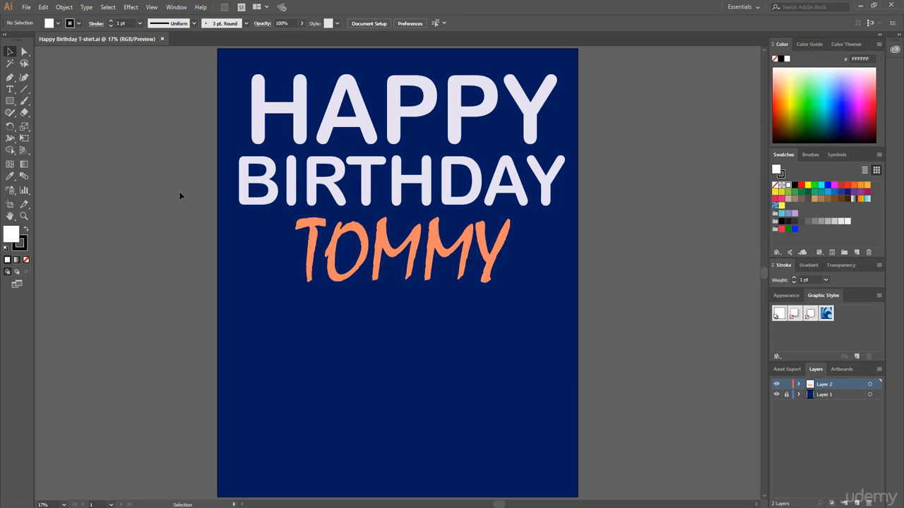
pyautogui.moveTo(810, 399)
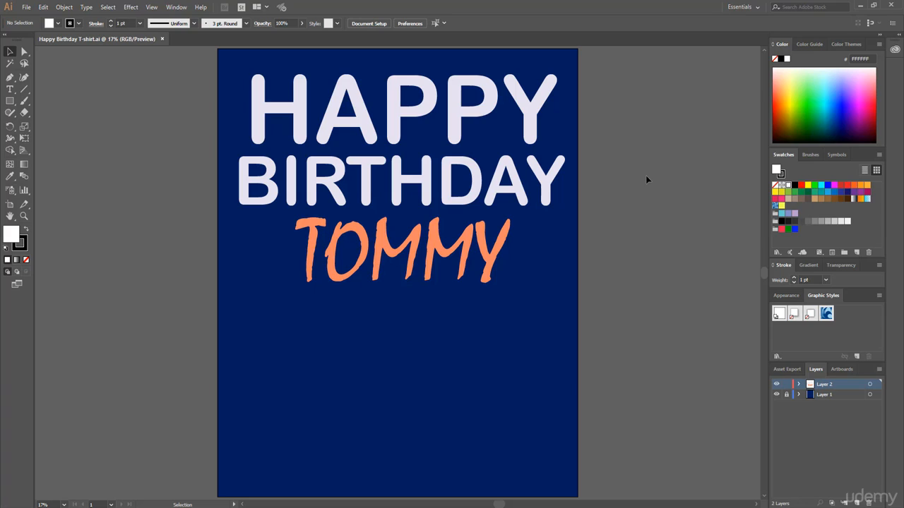
pyautogui.moveTo(682, 90)
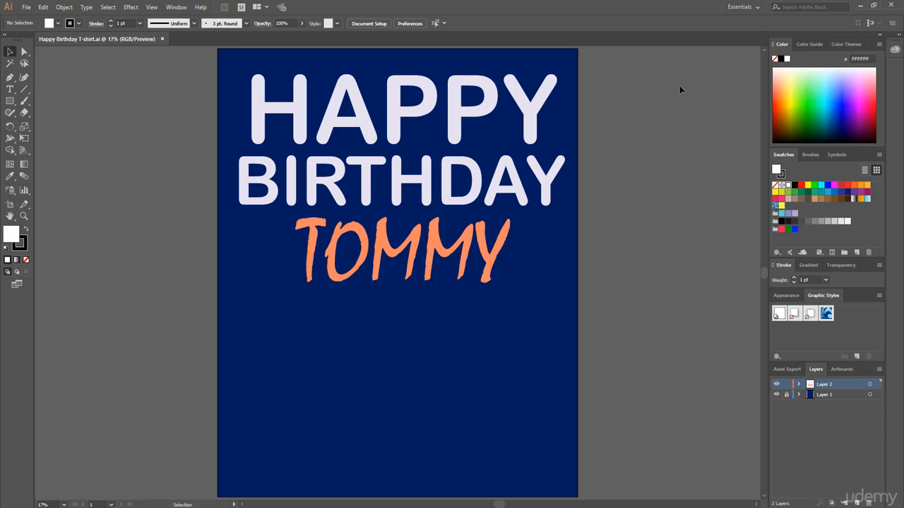
# Hide Layer 1 so the navy background disappears
pyautogui.click(786, 394)
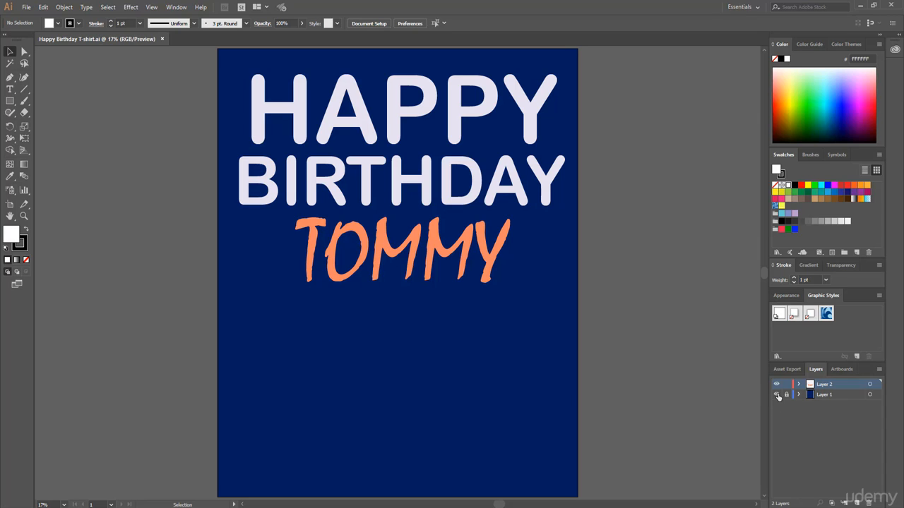
pyautogui.moveTo(777, 394)
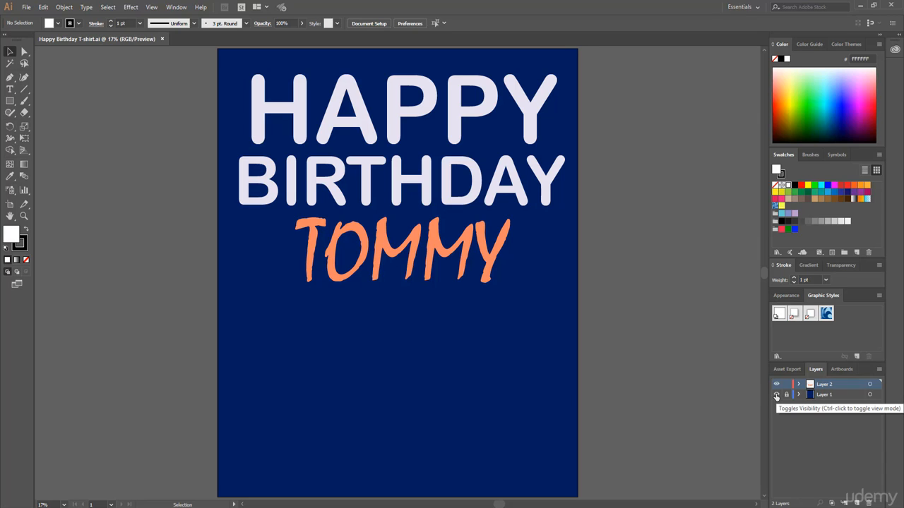
pyautogui.click(776, 394)
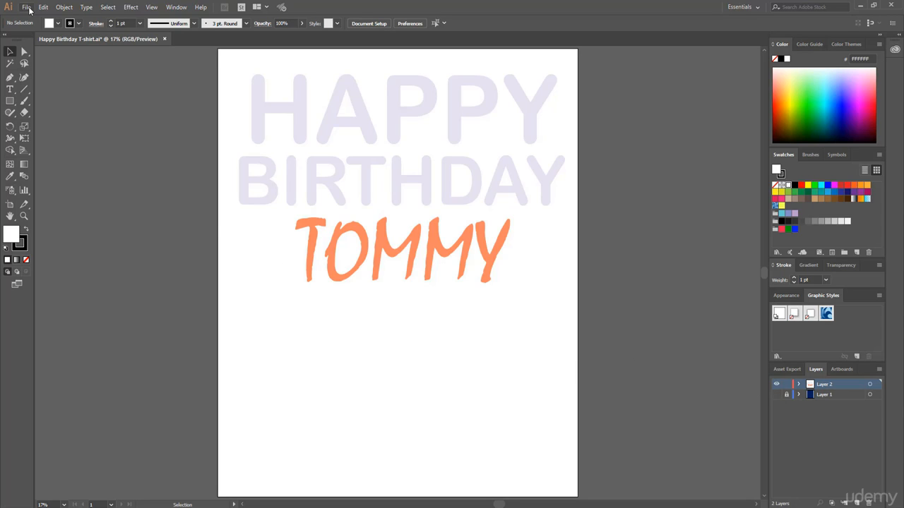
# Export the design to the Desktop as a PNG using artboards
pyautogui.click(26, 7)
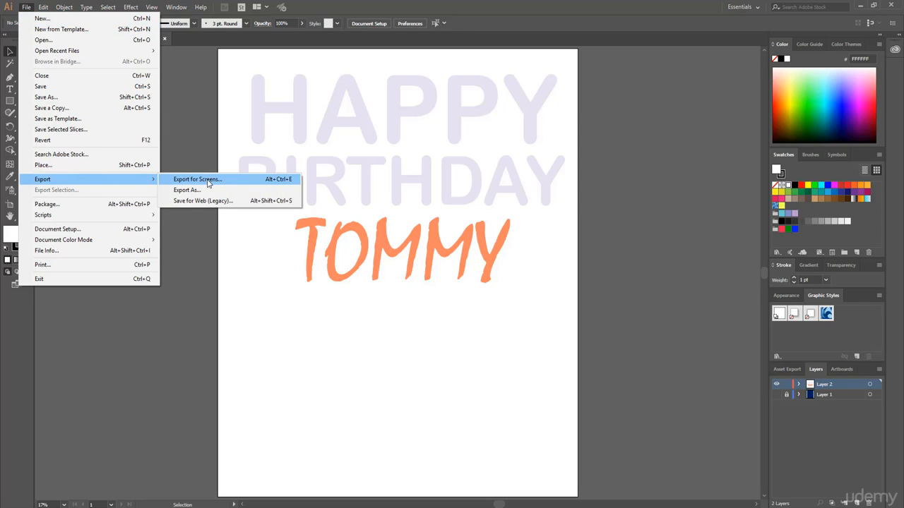
pyautogui.click(186, 190)
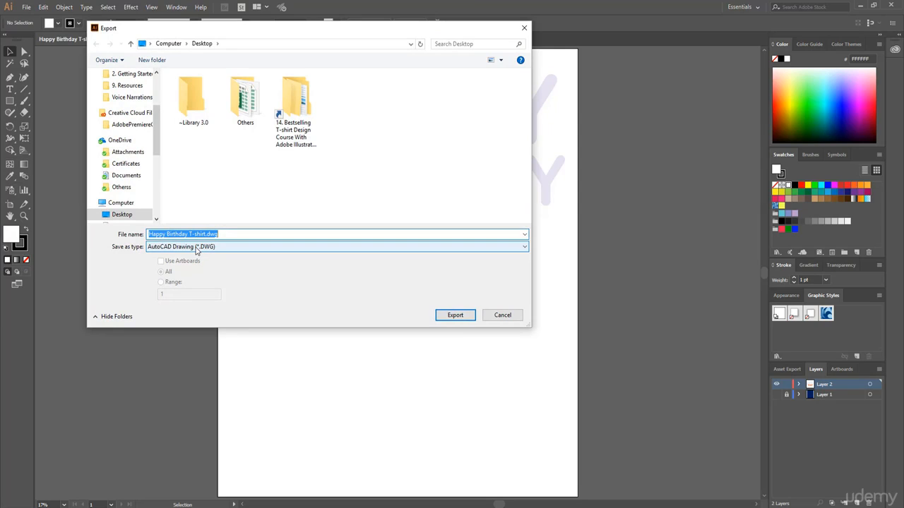
pyautogui.click(336, 247)
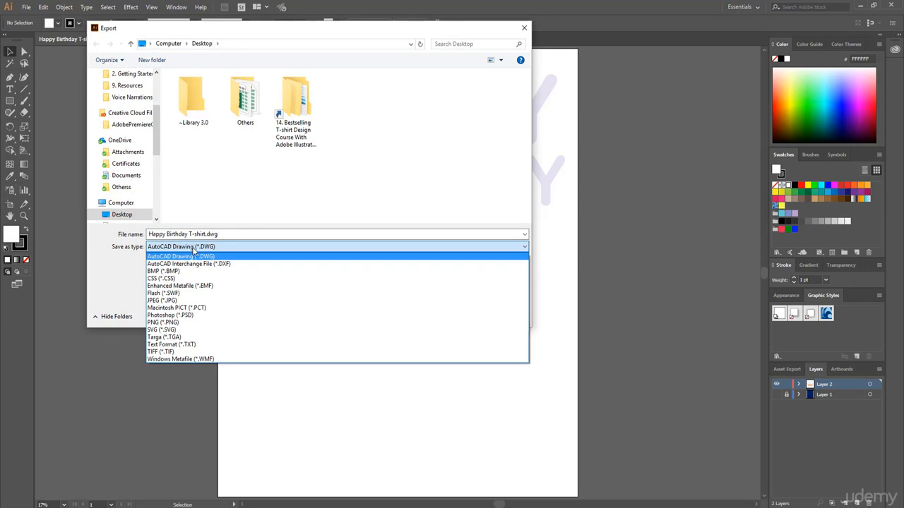
pyautogui.click(163, 323)
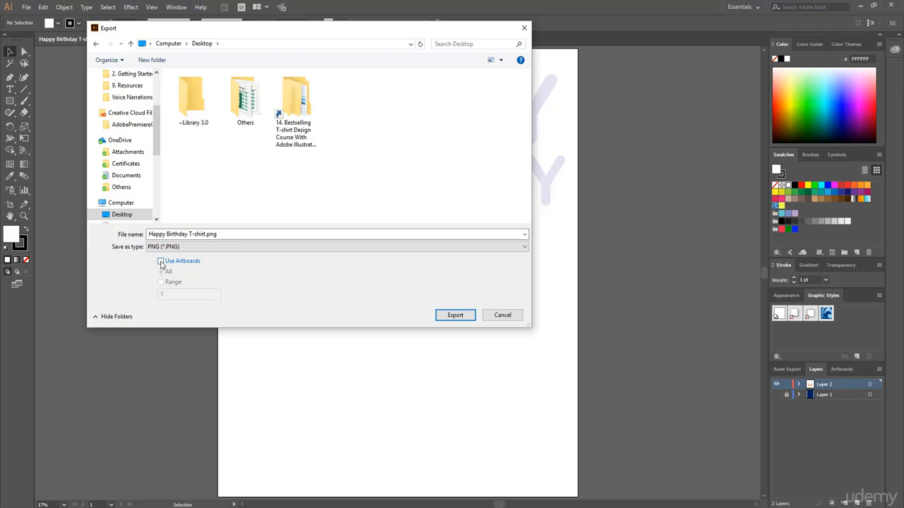
pyautogui.click(161, 261)
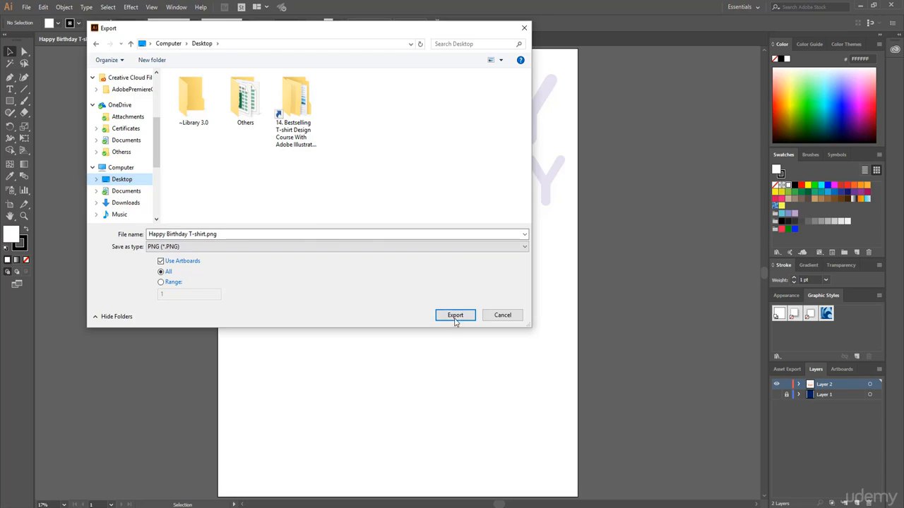
pyautogui.click(455, 315)
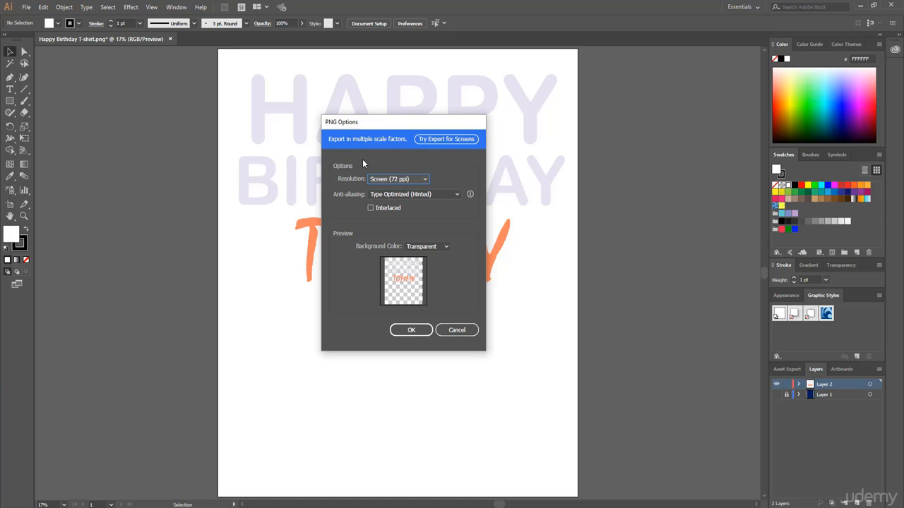
# Set the PNG resolution to High (300 ppi)
pyautogui.click(398, 178)
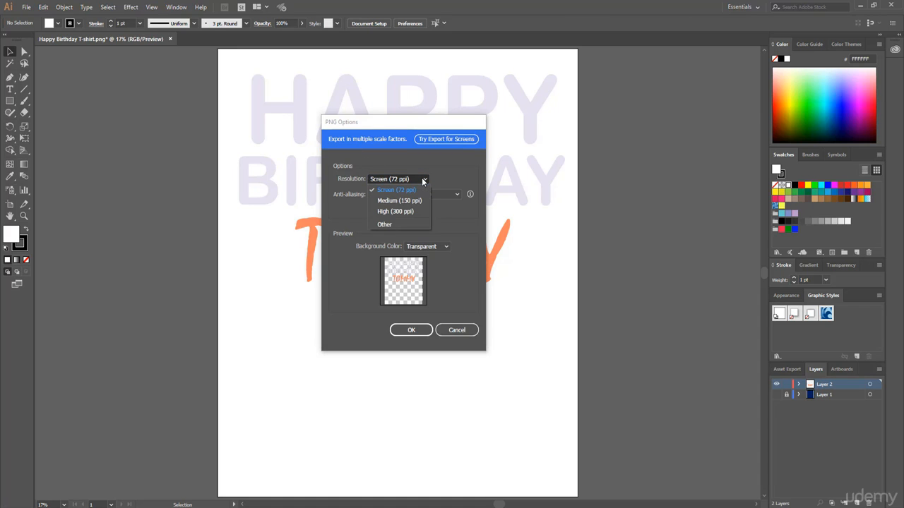
pyautogui.moveTo(405, 216)
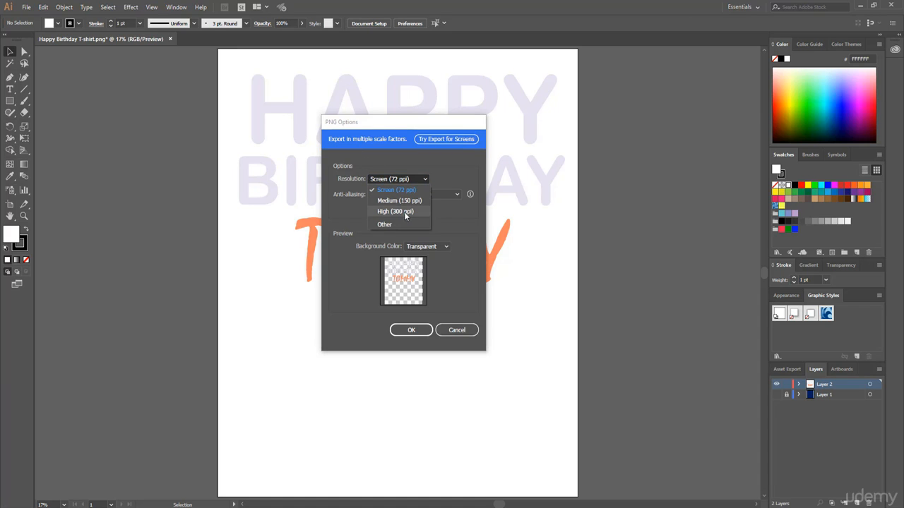
pyautogui.click(395, 211)
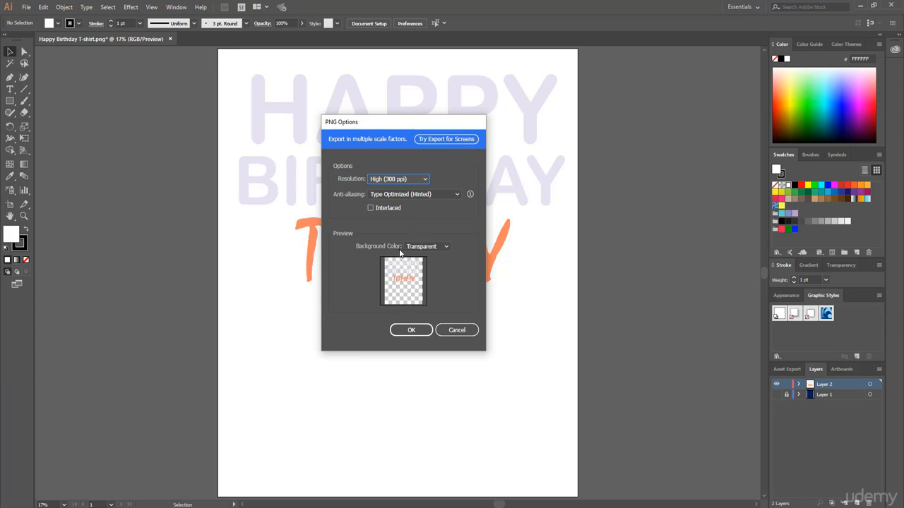
pyautogui.moveTo(434, 253)
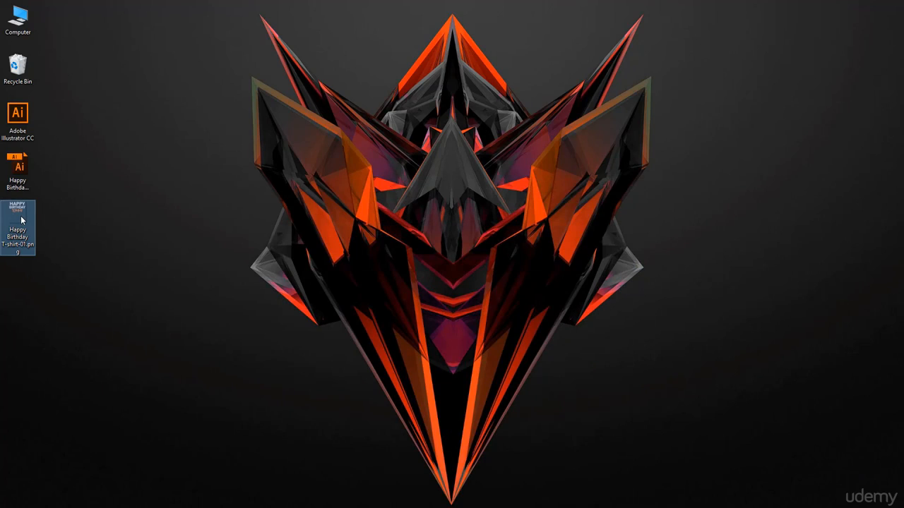
pyautogui.doubleClick(17, 224)
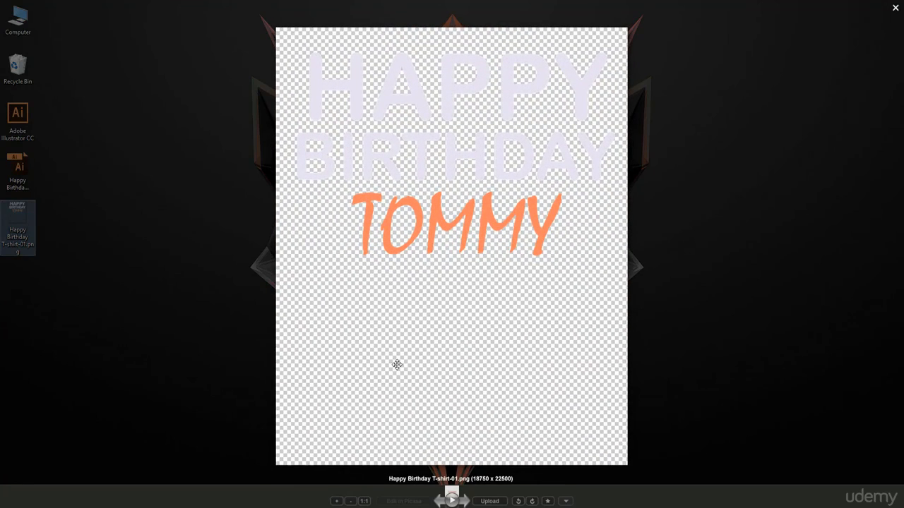
pyautogui.click(895, 8)
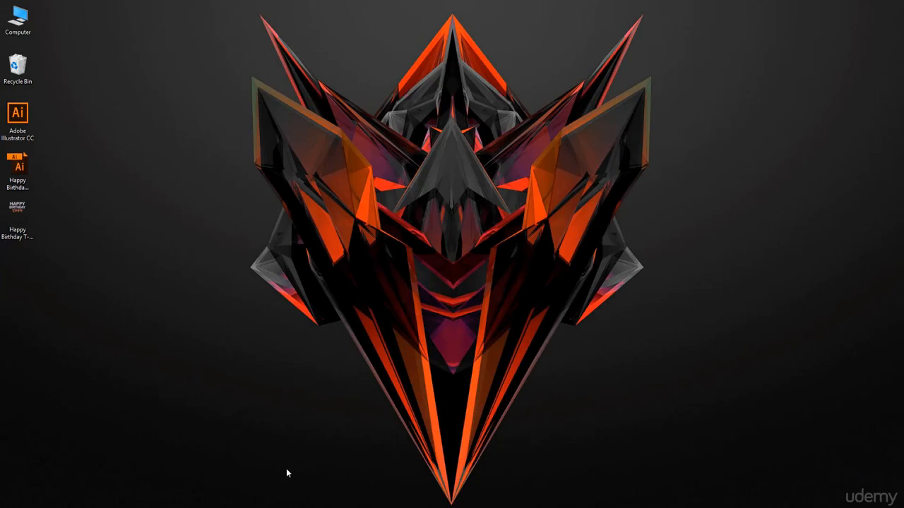